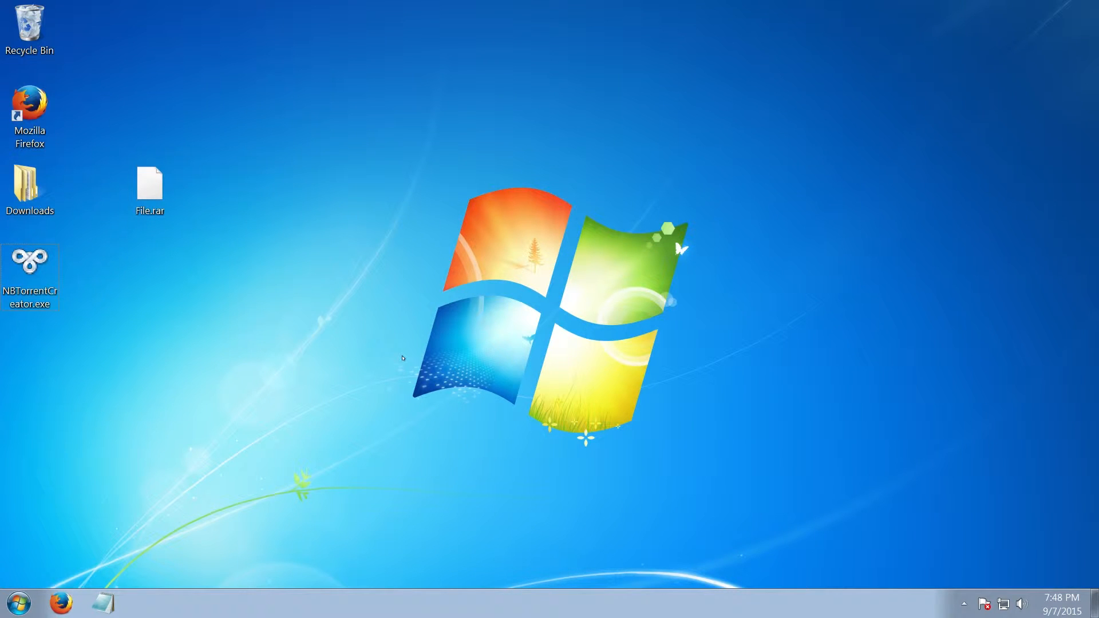
pyautogui.moveTo(248, 353)
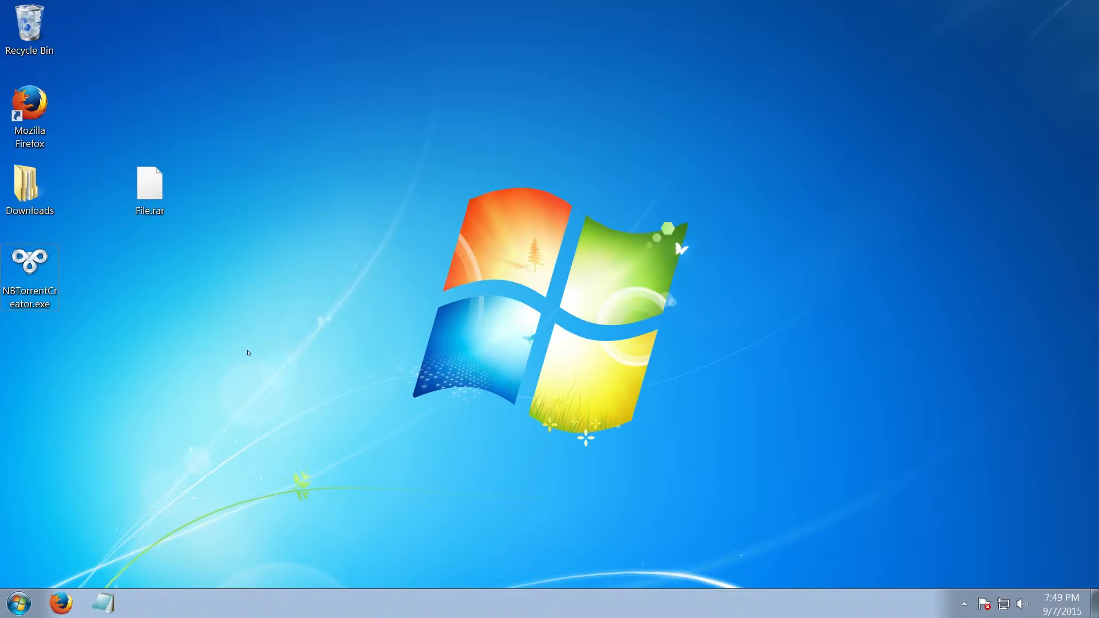
pyautogui.moveTo(274, 333)
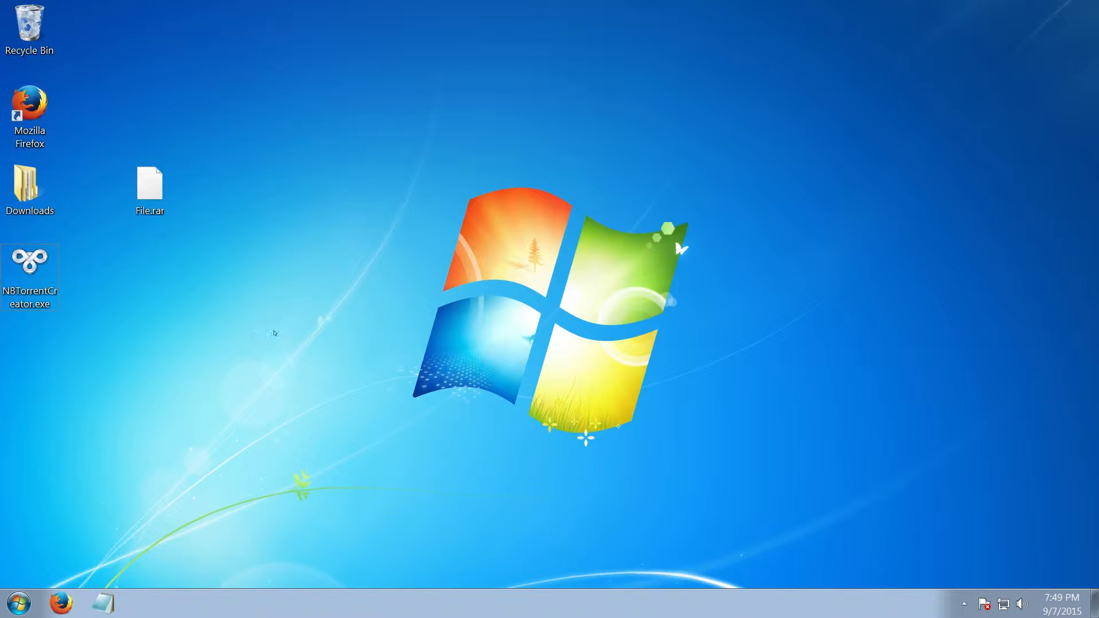
pyautogui.moveTo(278, 345)
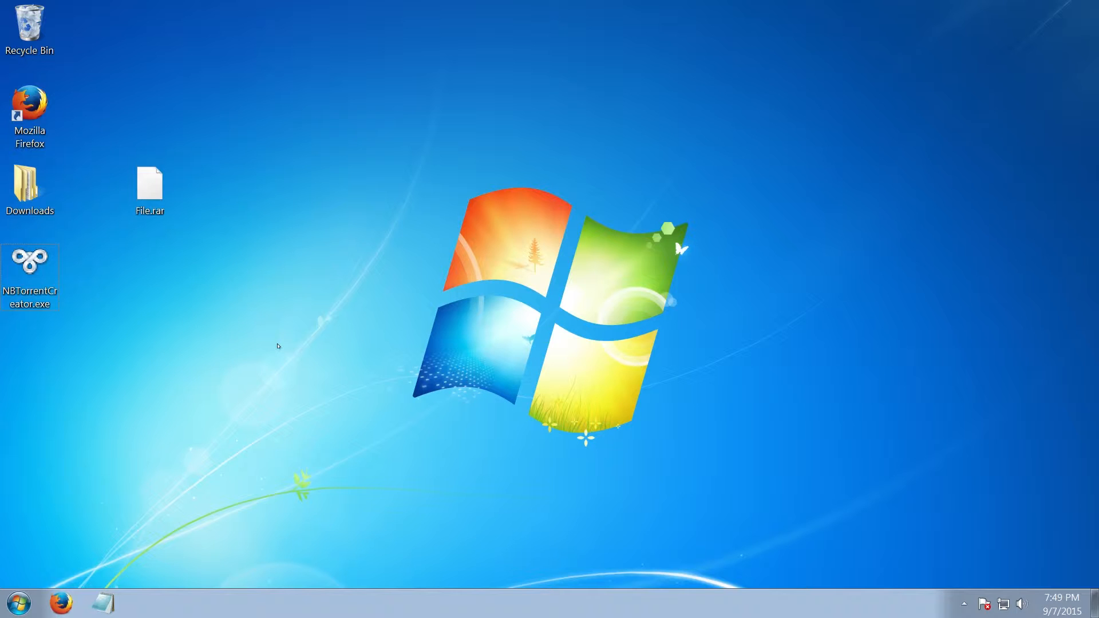
pyautogui.moveTo(193, 324)
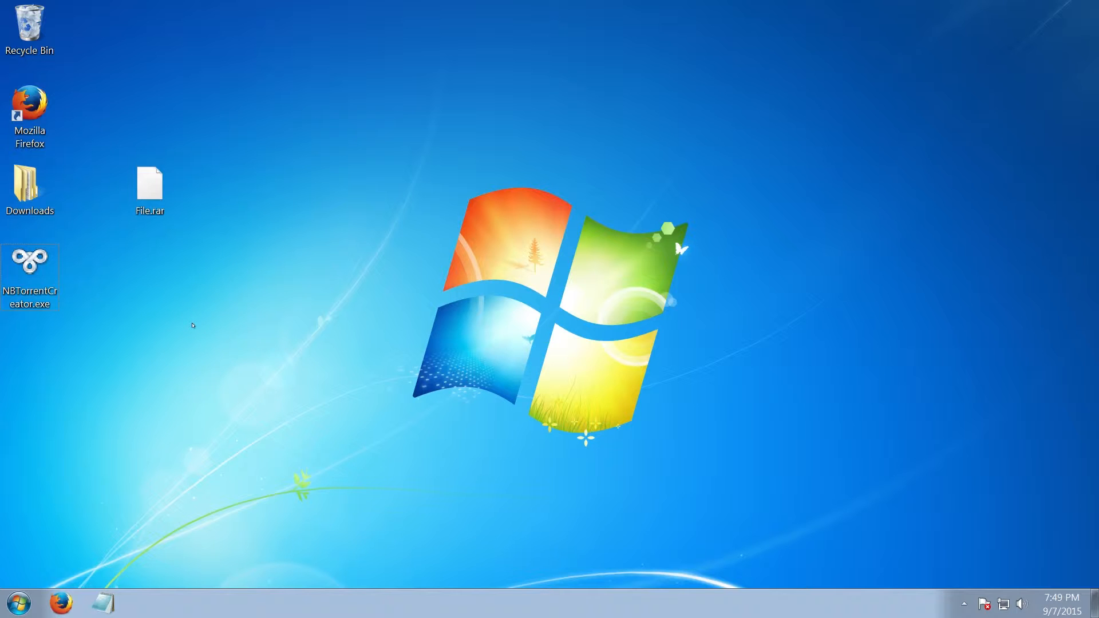
pyautogui.moveTo(27, 316)
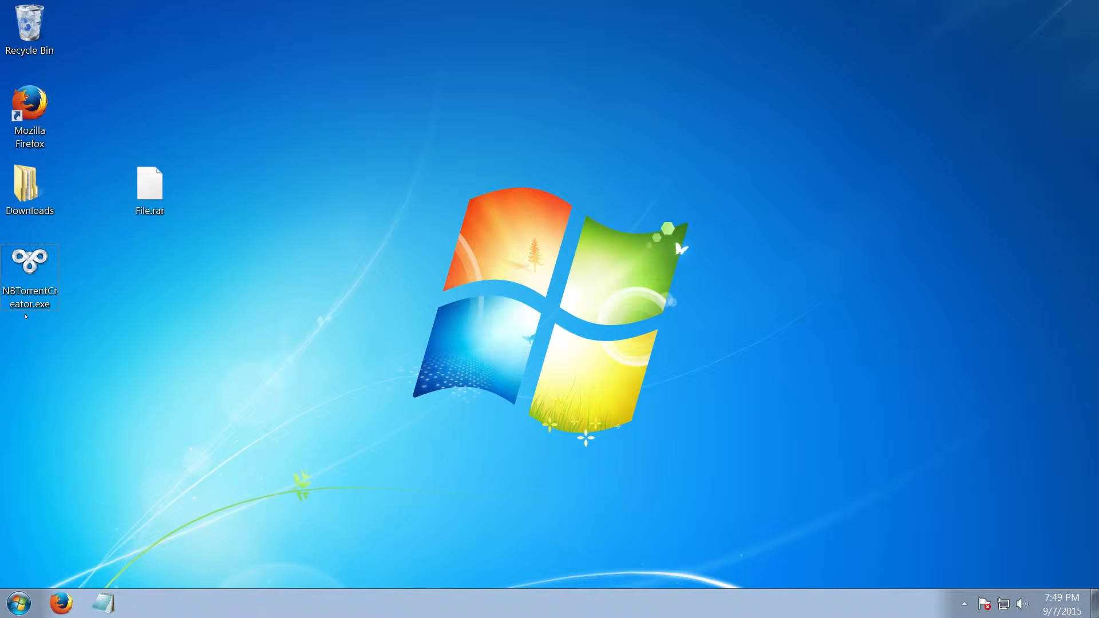
# Step: Launch NBTorrentCreator.exe from the desktop and centre its window
pyautogui.click(30, 271)
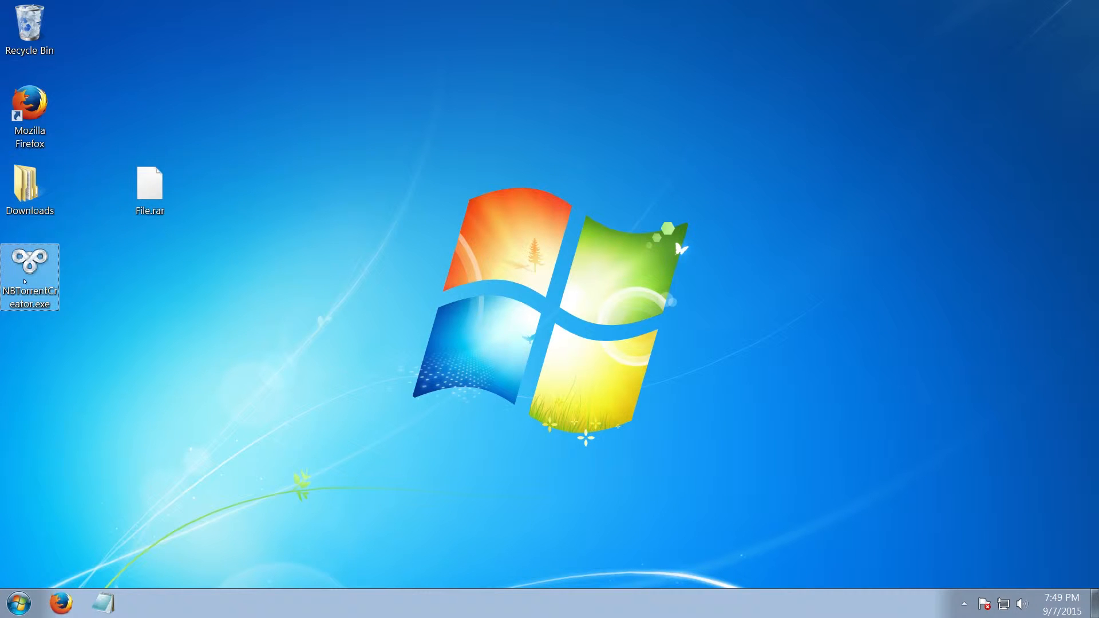
pyautogui.doubleClick(30, 277)
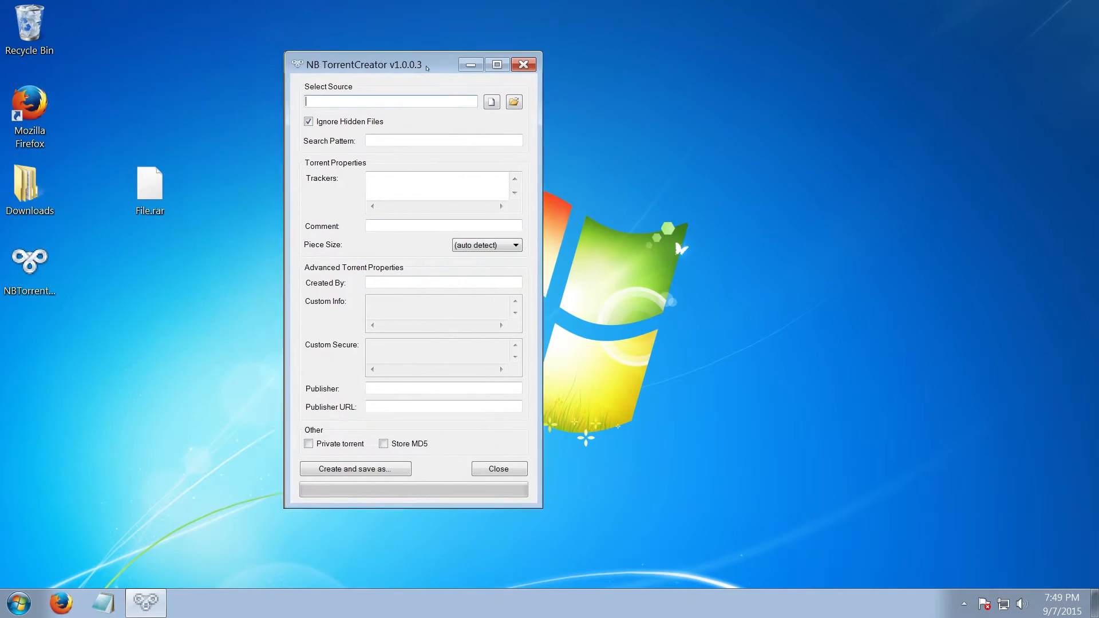
pyautogui.moveTo(357, 64); pyautogui.dragTo(440, 59)
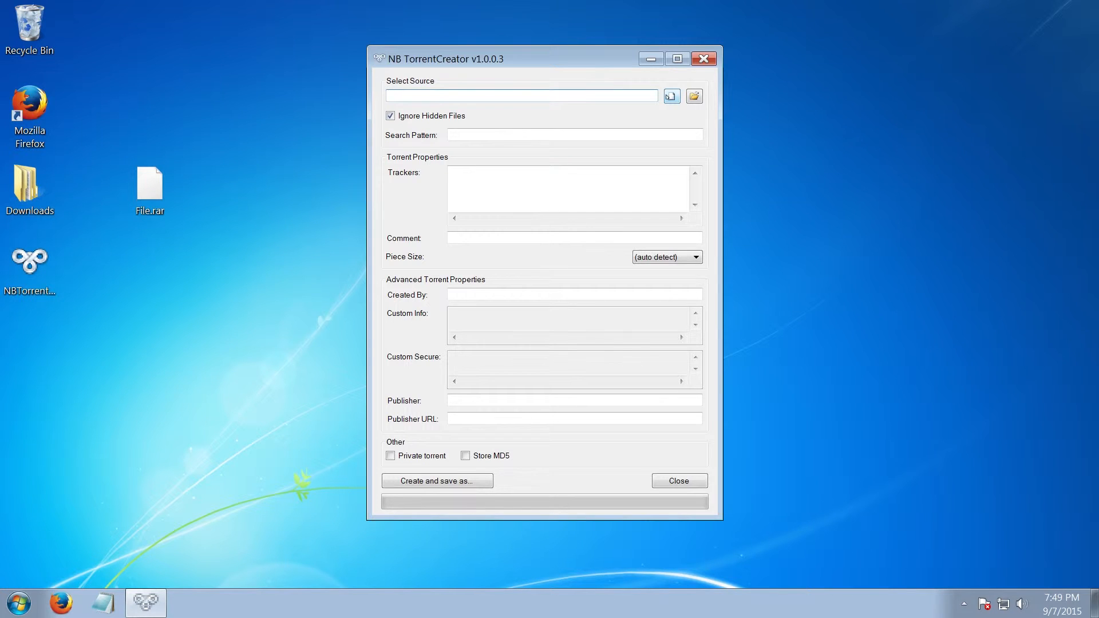
# Step: Browse for a single source file and go to the Desktop folder to find File.rar
pyautogui.click(693, 96)
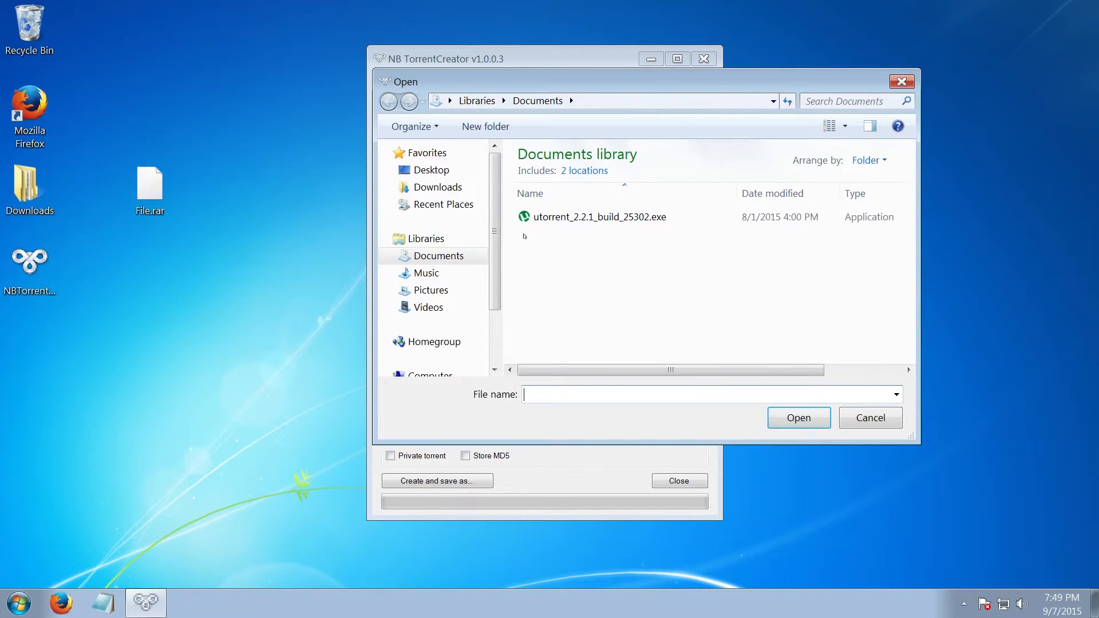
pyautogui.click(431, 170)
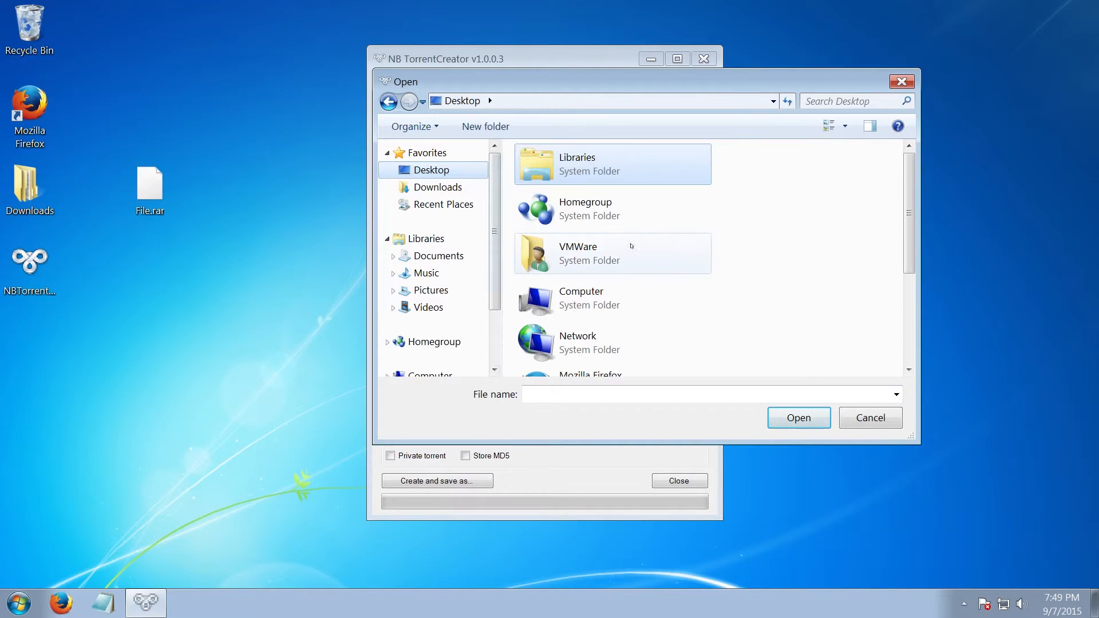
pyautogui.scroll(-3)
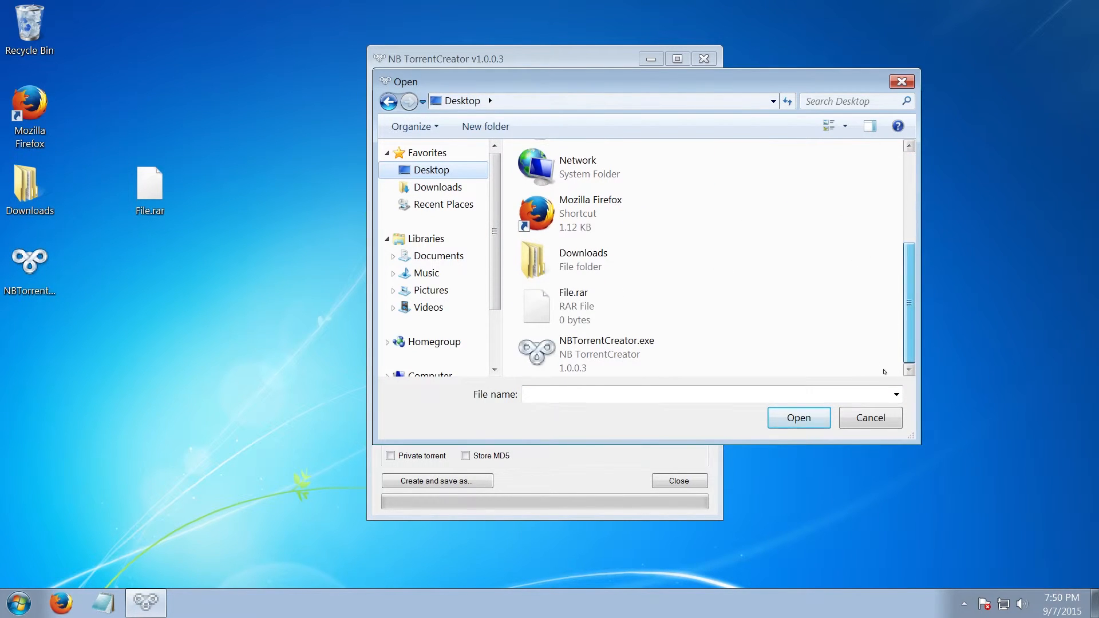
pyautogui.moveTo(578, 304)
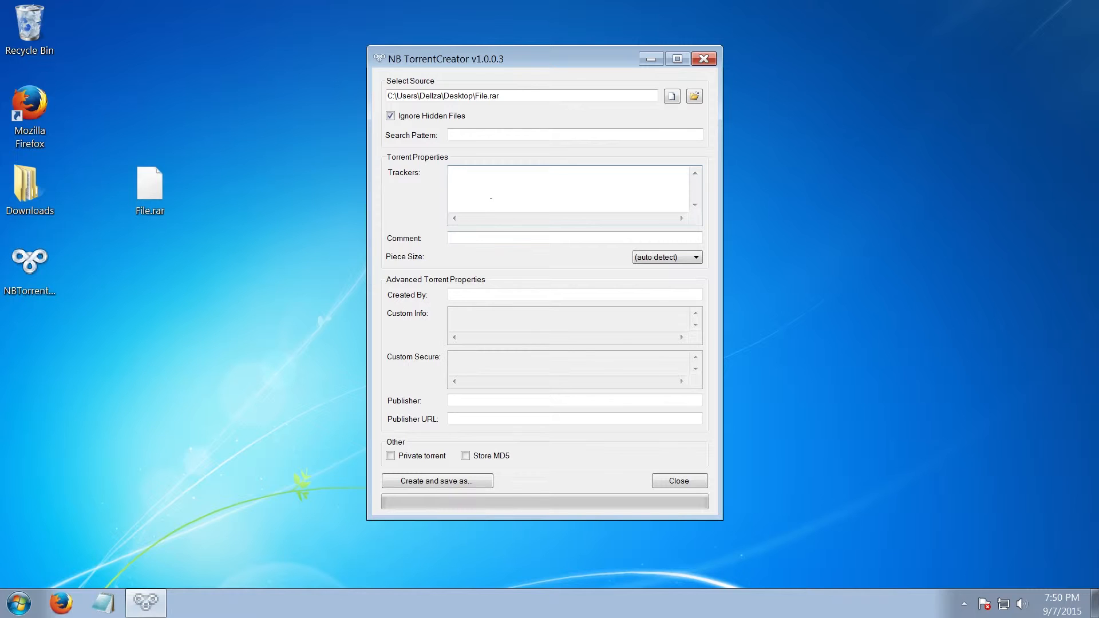
pyautogui.click(571, 173)
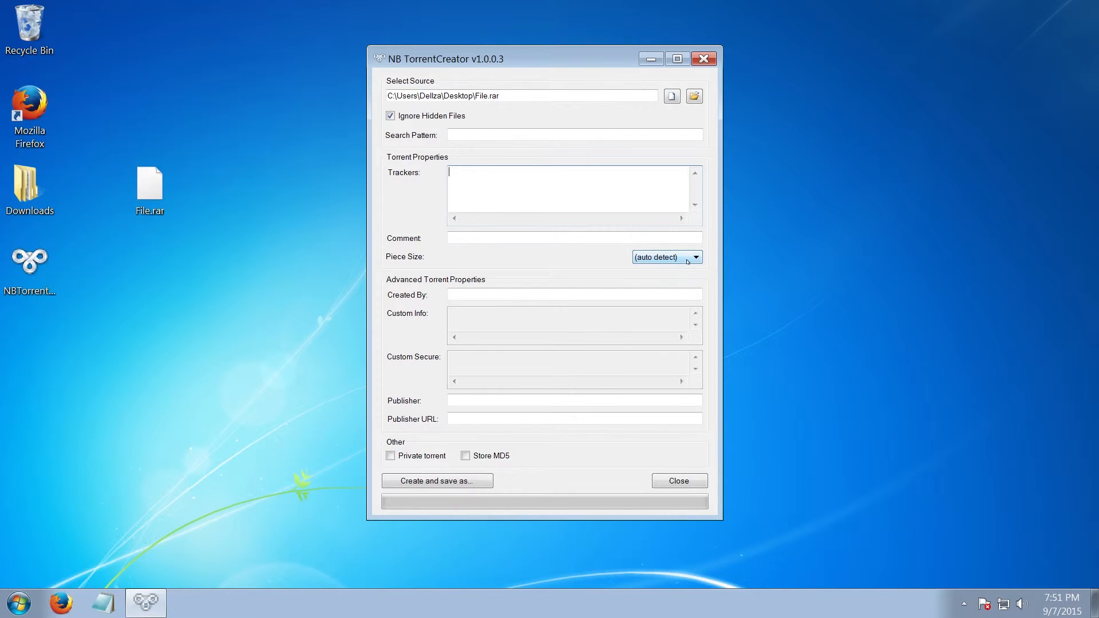
pyautogui.click(694, 257)
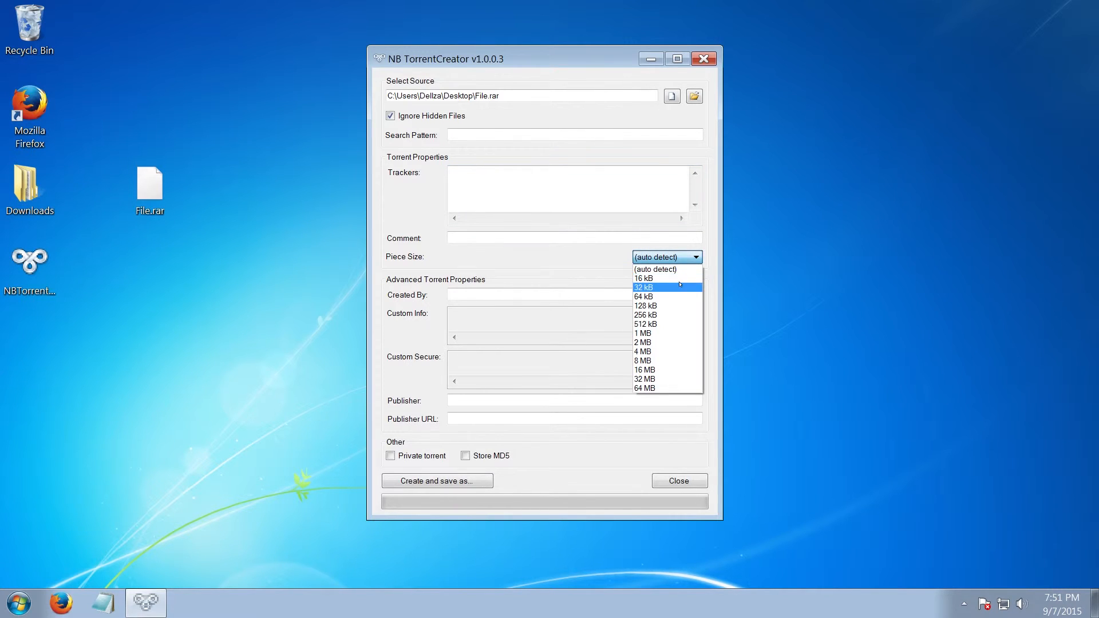
pyautogui.moveTo(666, 278)
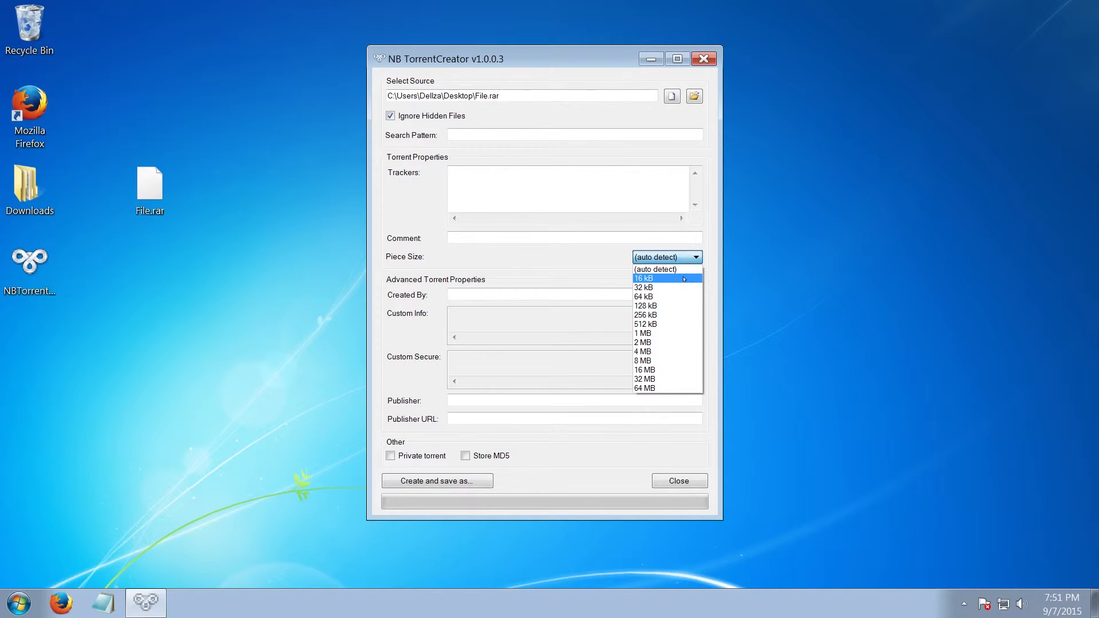
pyautogui.moveTo(666, 304)
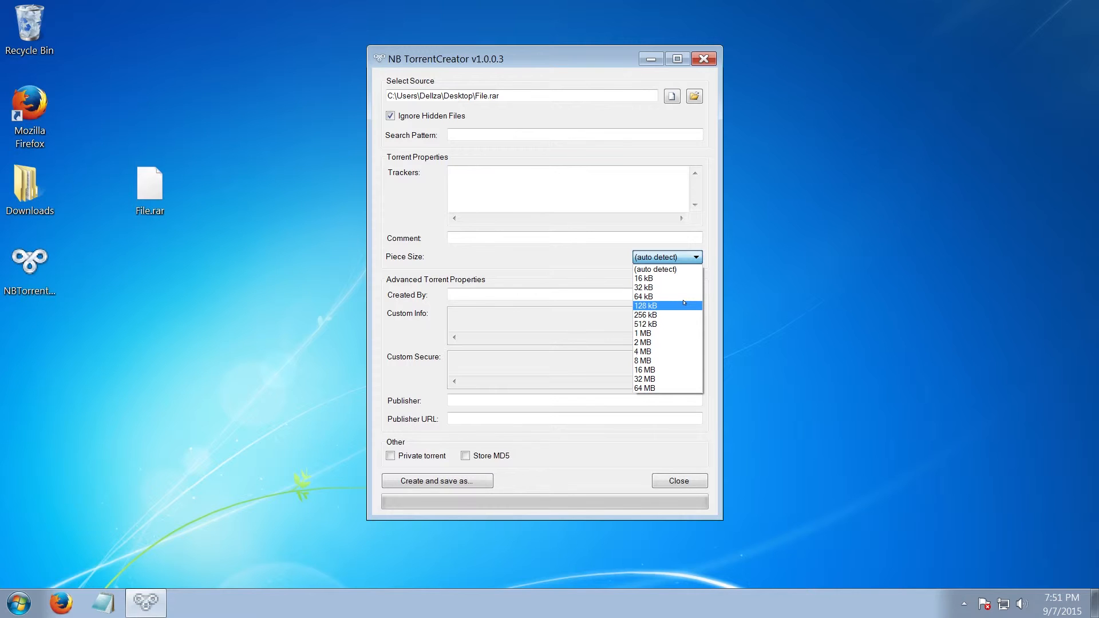
pyautogui.moveTo(644, 288)
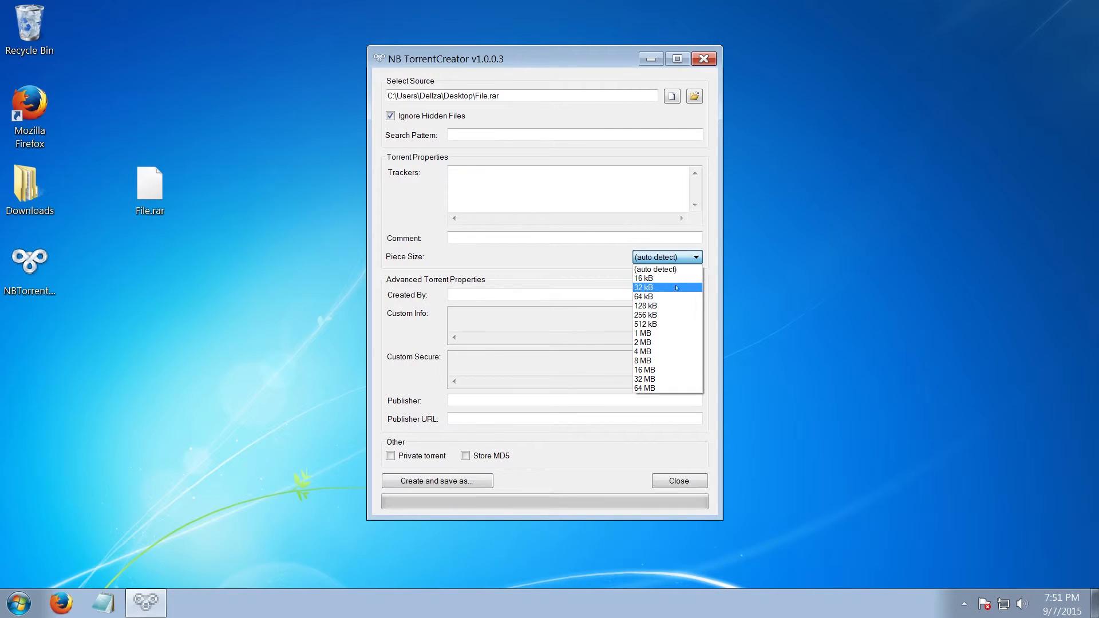
pyautogui.moveTo(663, 279)
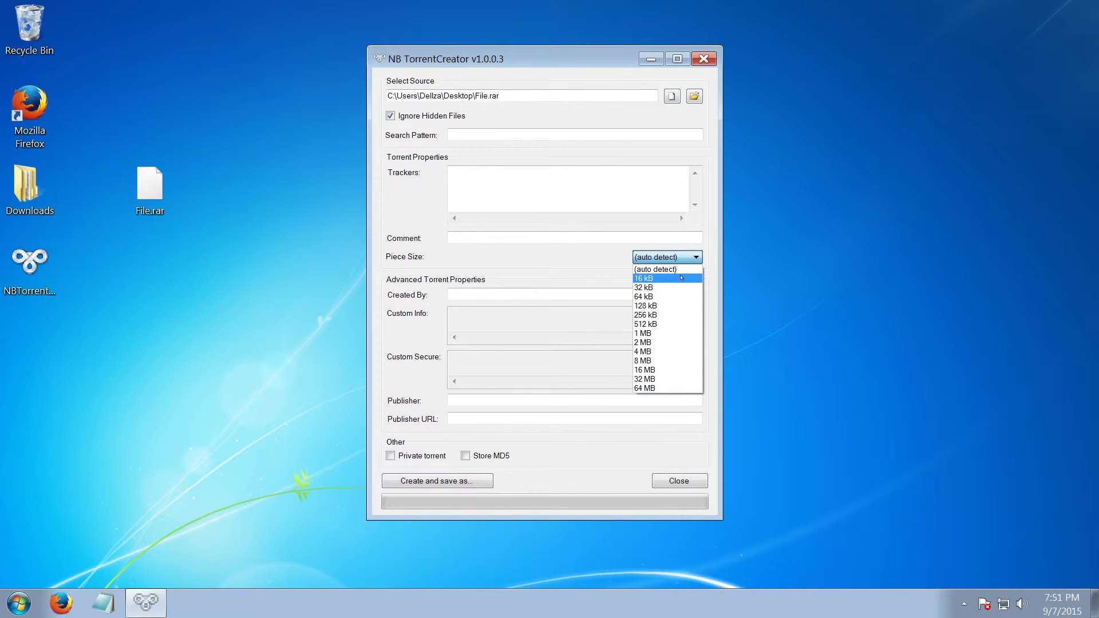
pyautogui.moveTo(643, 287)
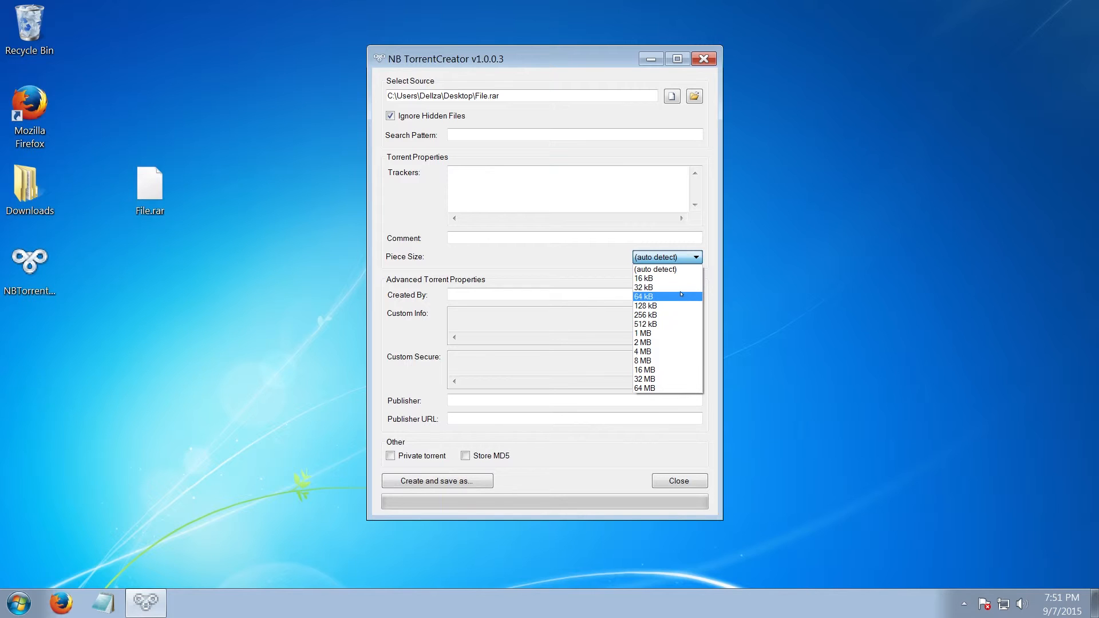
pyautogui.moveTo(680, 295)
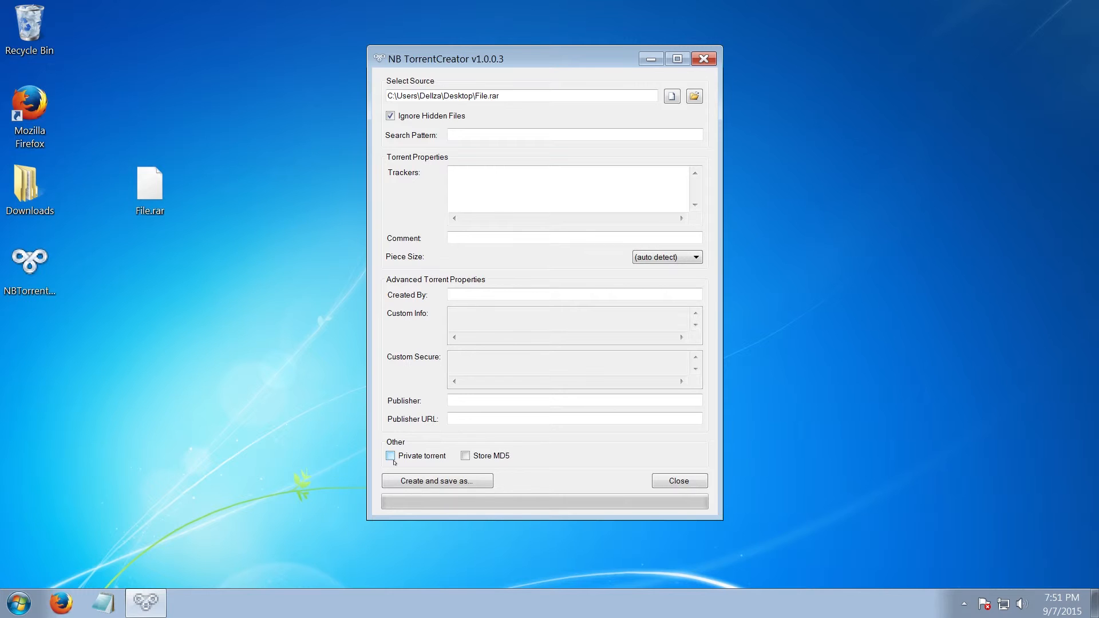
# Step: Mark the torrent private and save it as File.rar.torrent on the Desktop
pyautogui.click(390, 456)
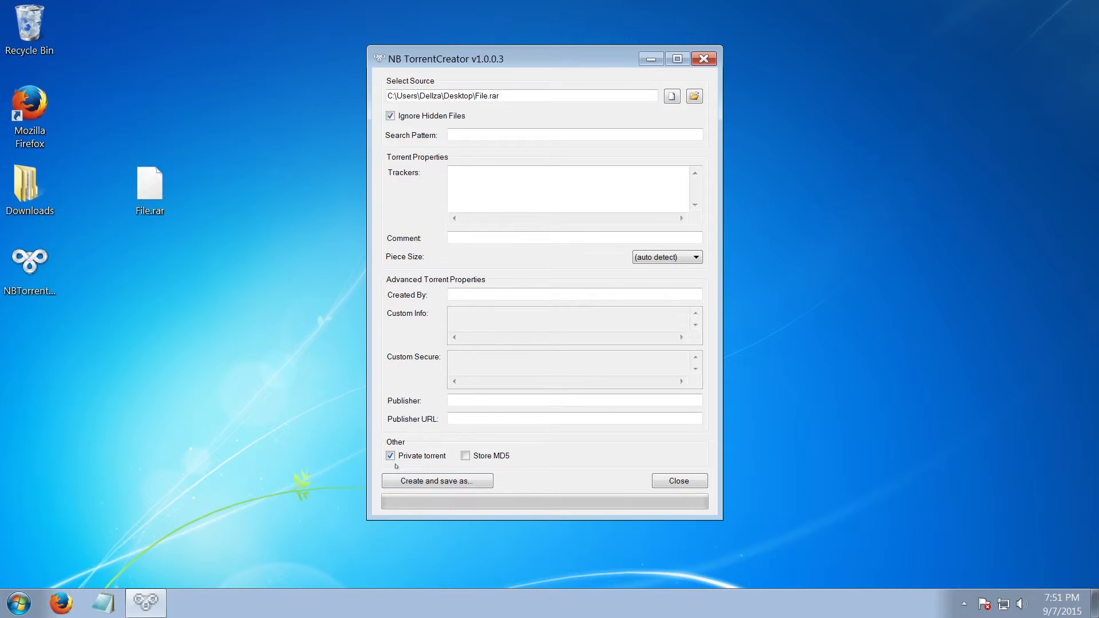
pyautogui.click(436, 481)
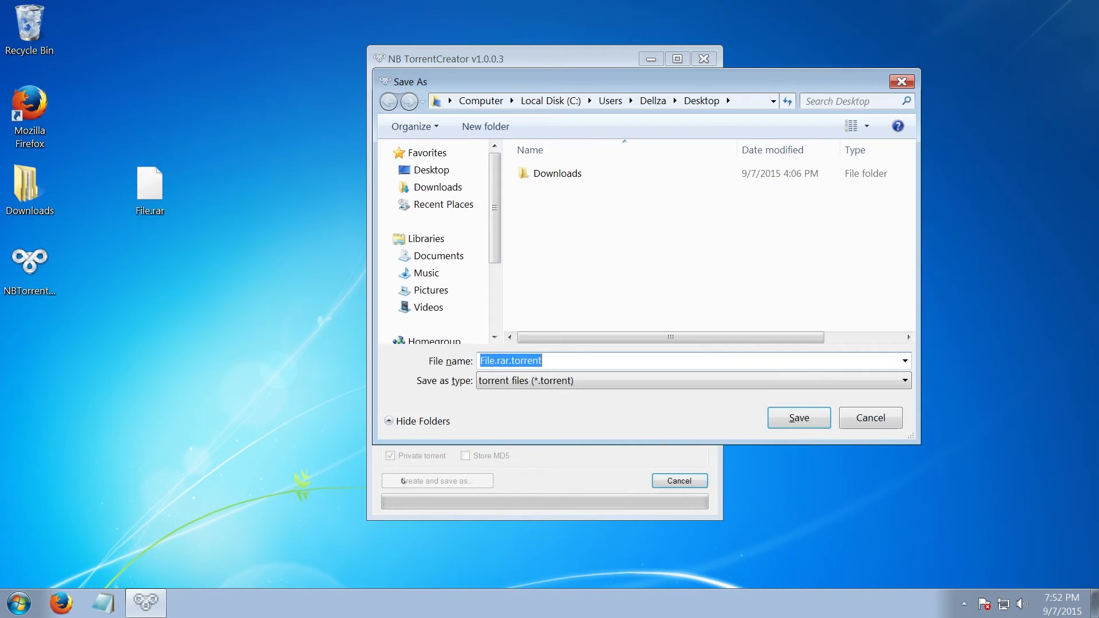
pyautogui.click(431, 170)
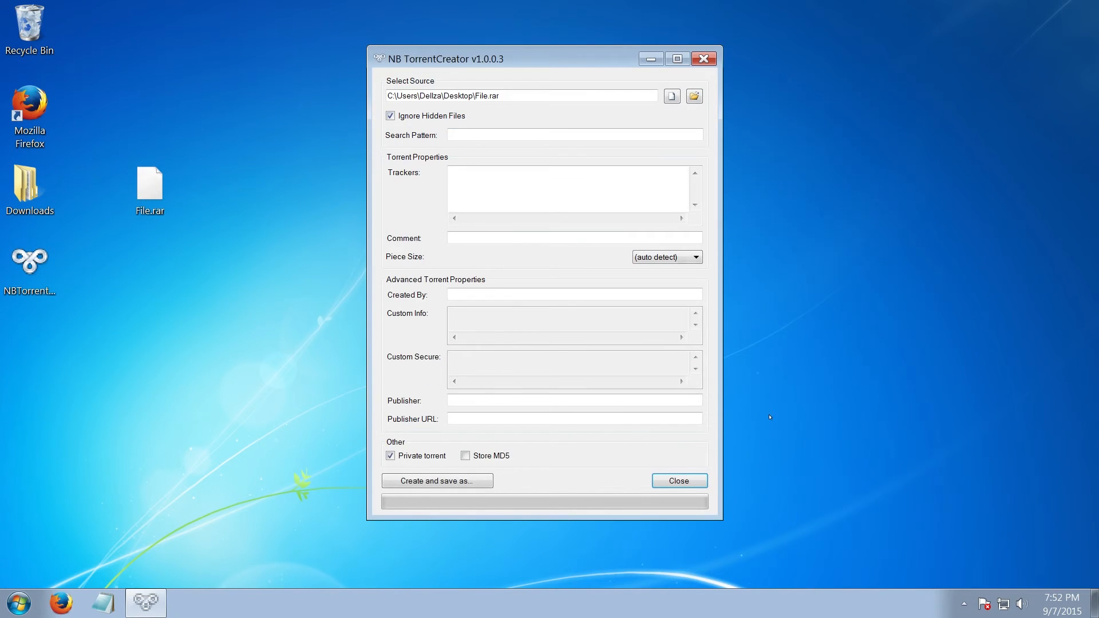
# Step: Finish in NB TorrentCreator and show qBittorrent's Tools menu
pyautogui.click(436, 481)
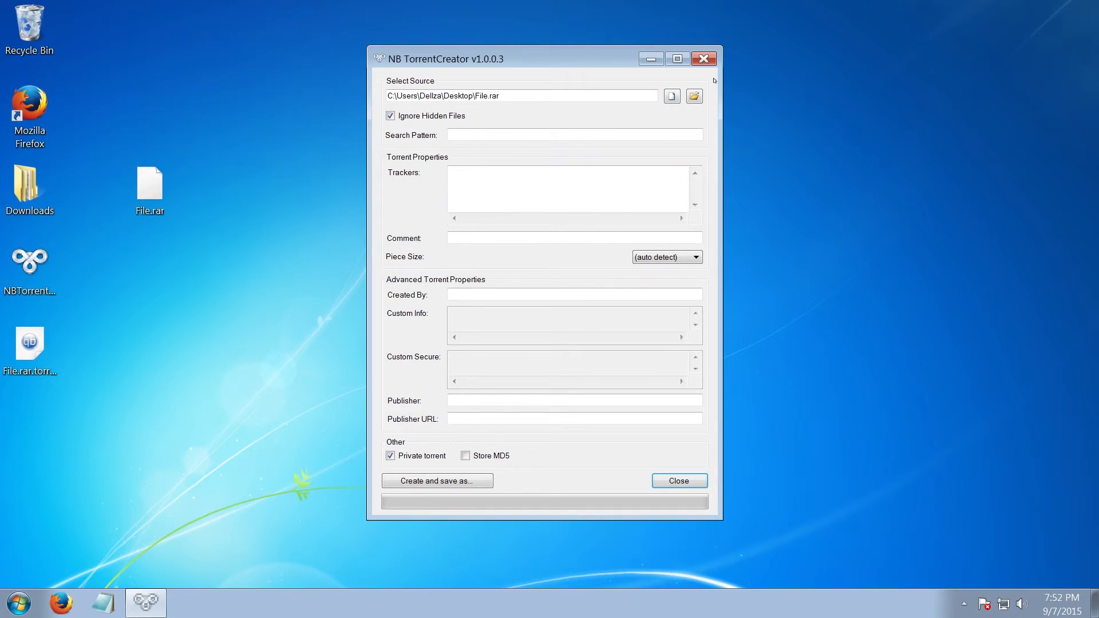
pyautogui.moveTo(709, 72)
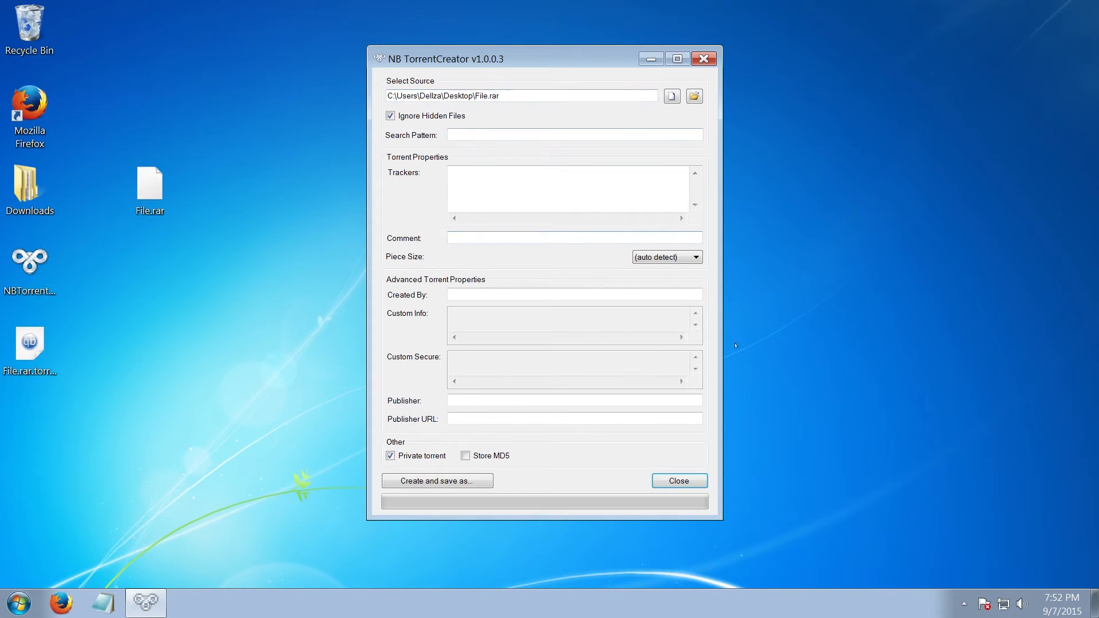
pyautogui.moveTo(818, 398)
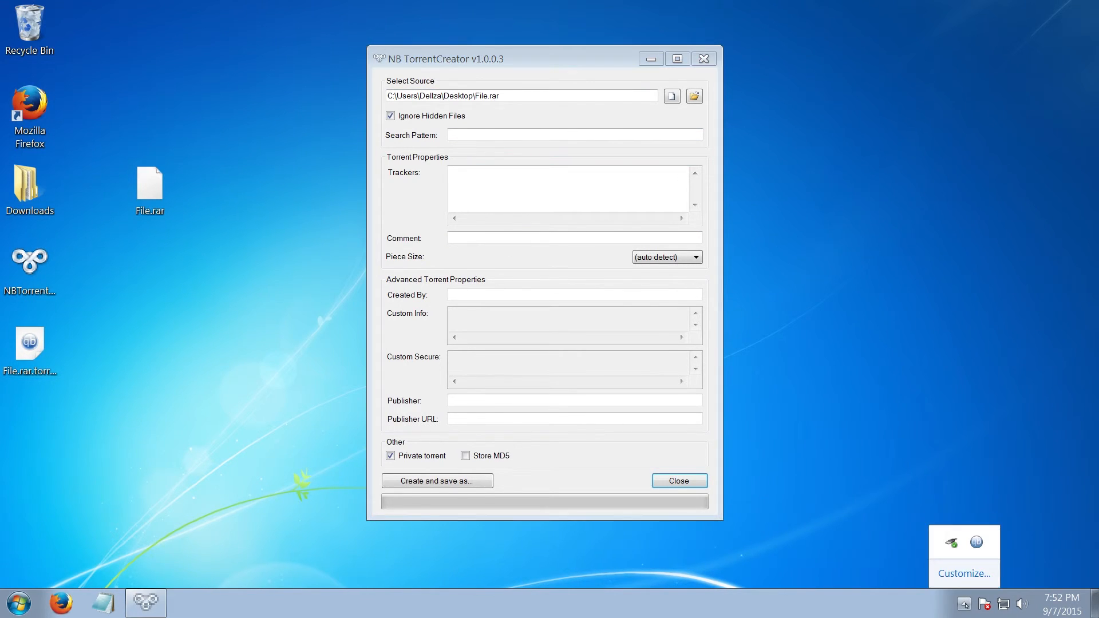
pyautogui.moveTo(848, 427)
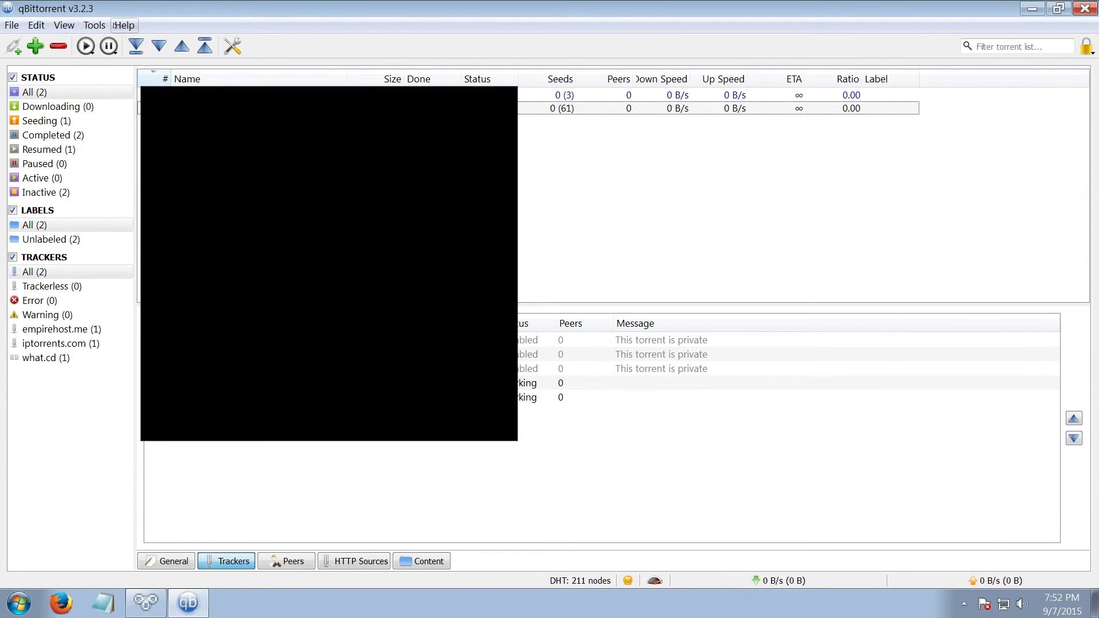
pyautogui.click(94, 24)
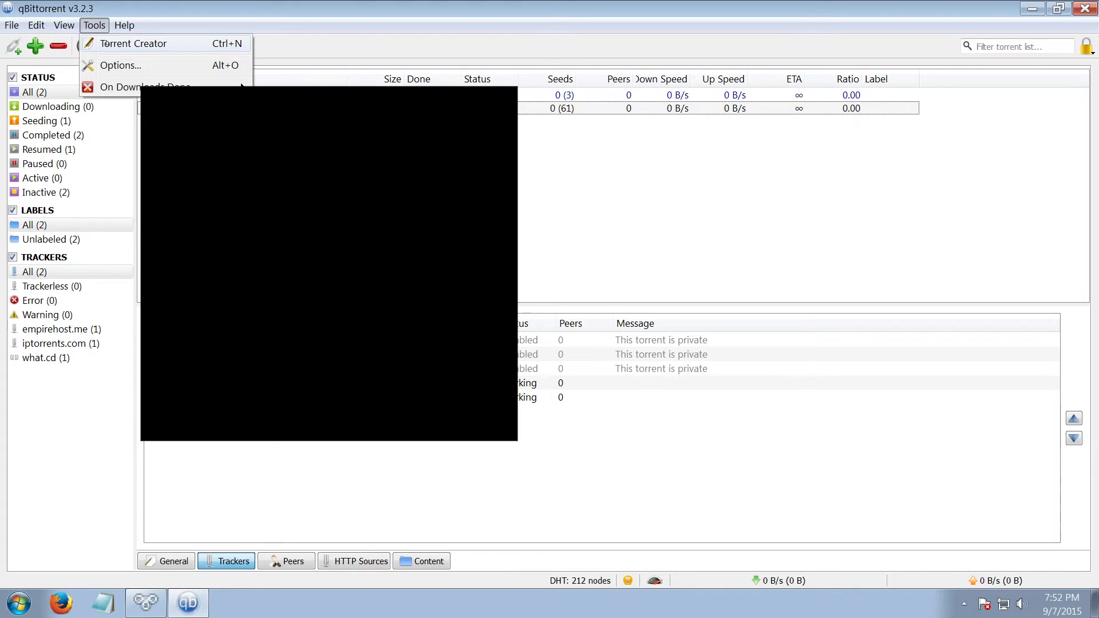
# Step: Start the Torrent Creator from the Tools menu
pyautogui.click(134, 42)
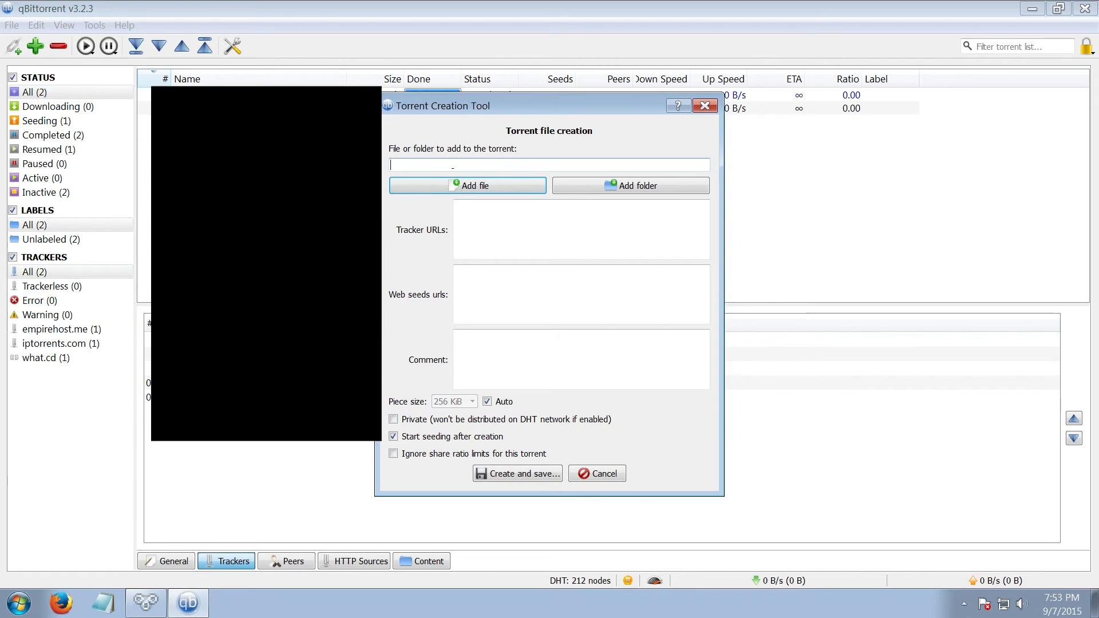
# Step: Browse for a single file to add and go to the Desktop folder for File.rar
pyautogui.click(467, 185)
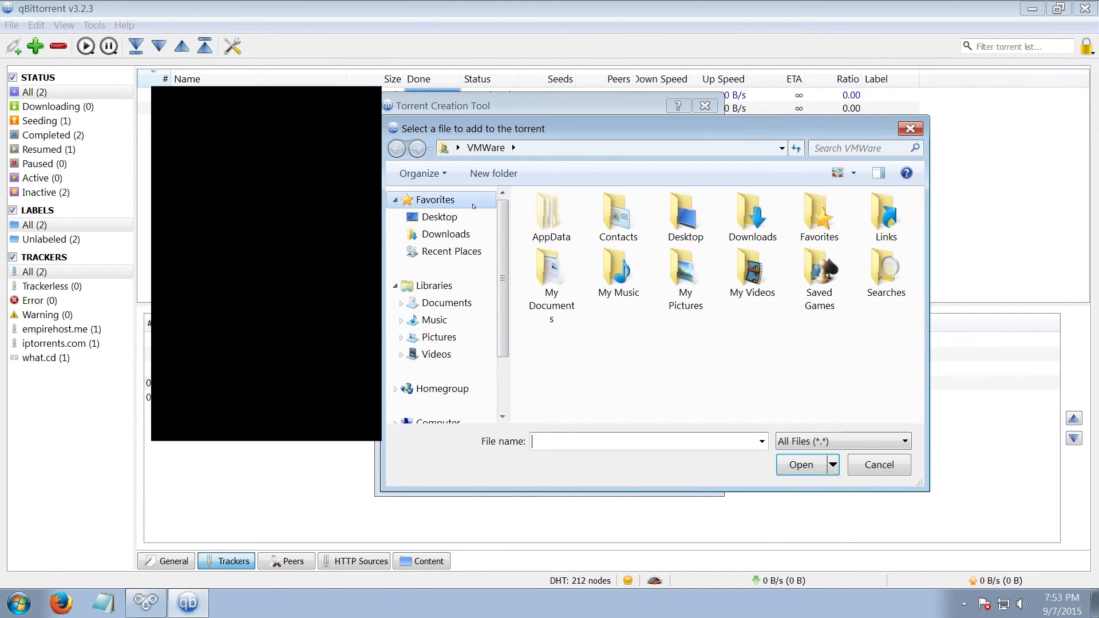
pyautogui.click(439, 217)
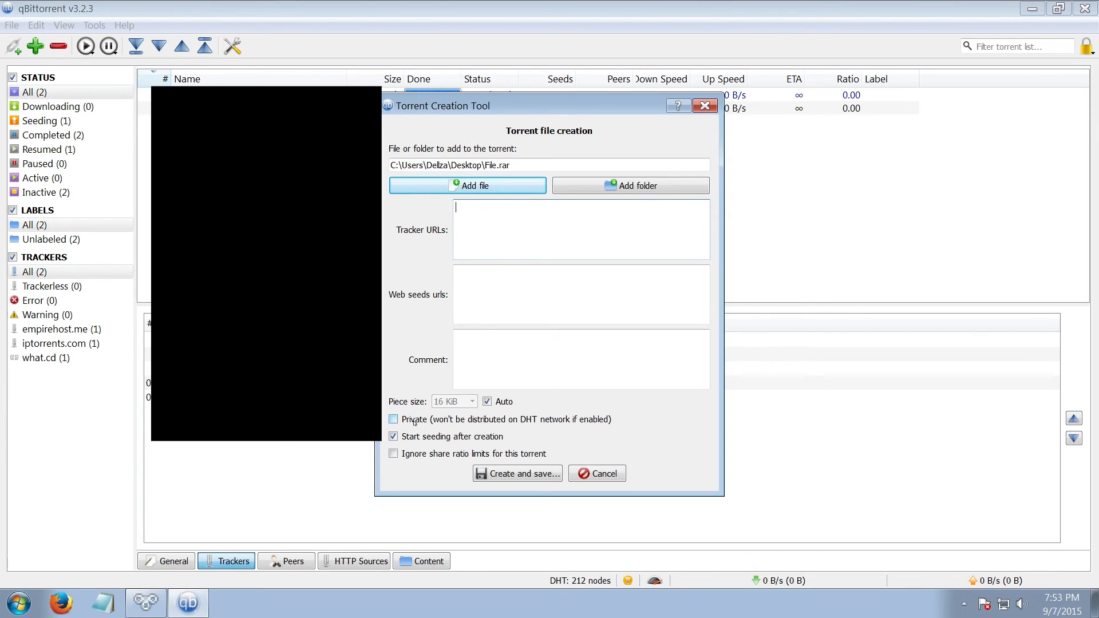
# Step: Mark the File.rar torrent private and create and save it
pyautogui.click(392, 419)
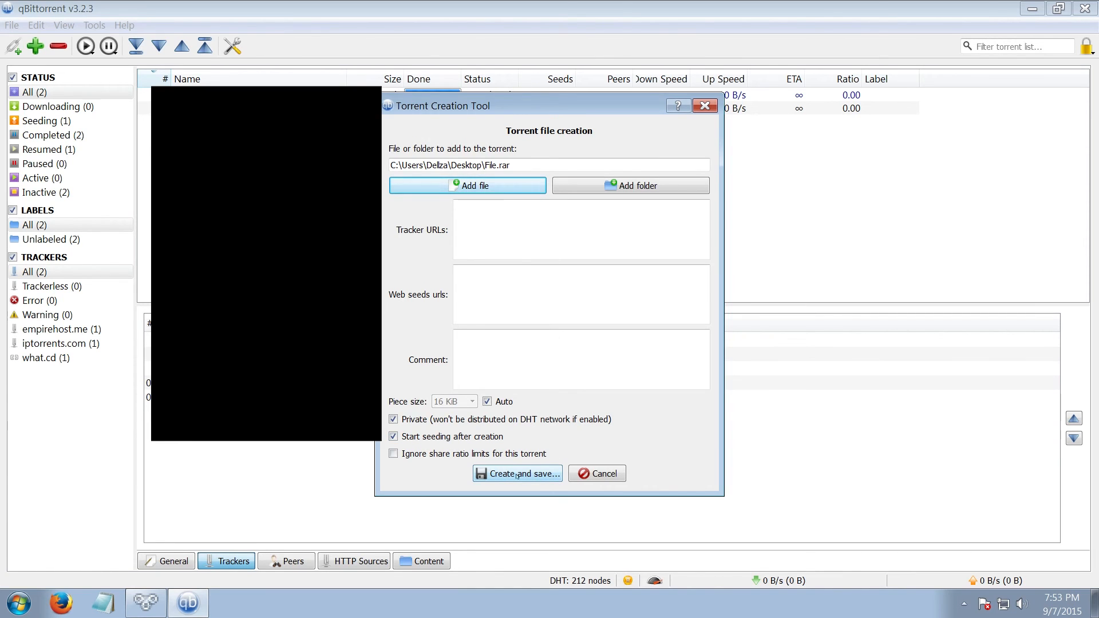
pyautogui.click(516, 472)
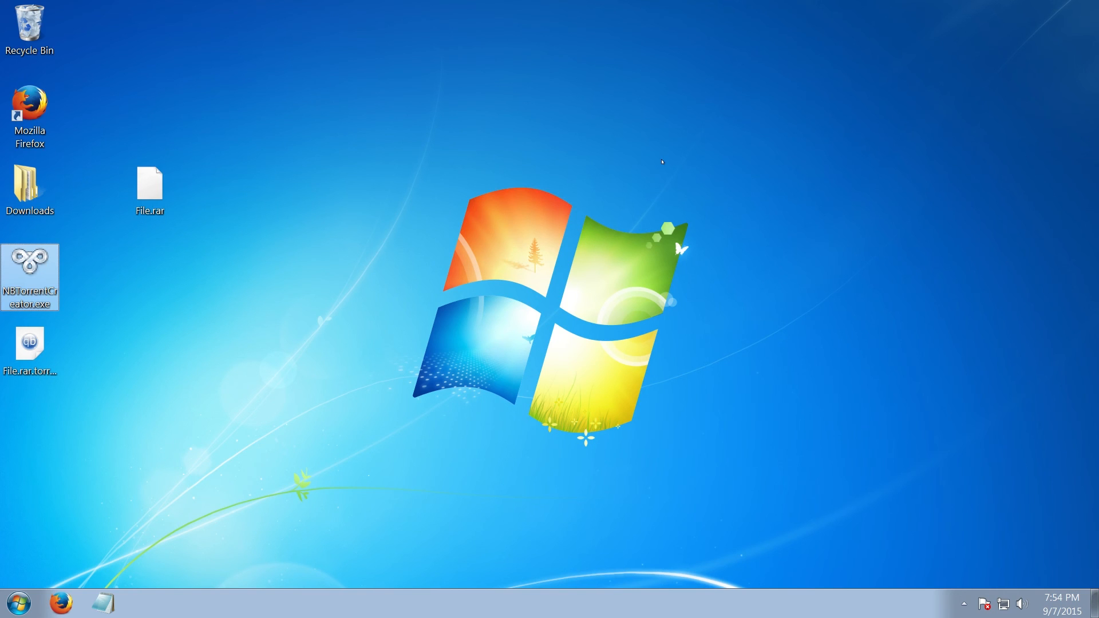
pyautogui.moveTo(557, 276)
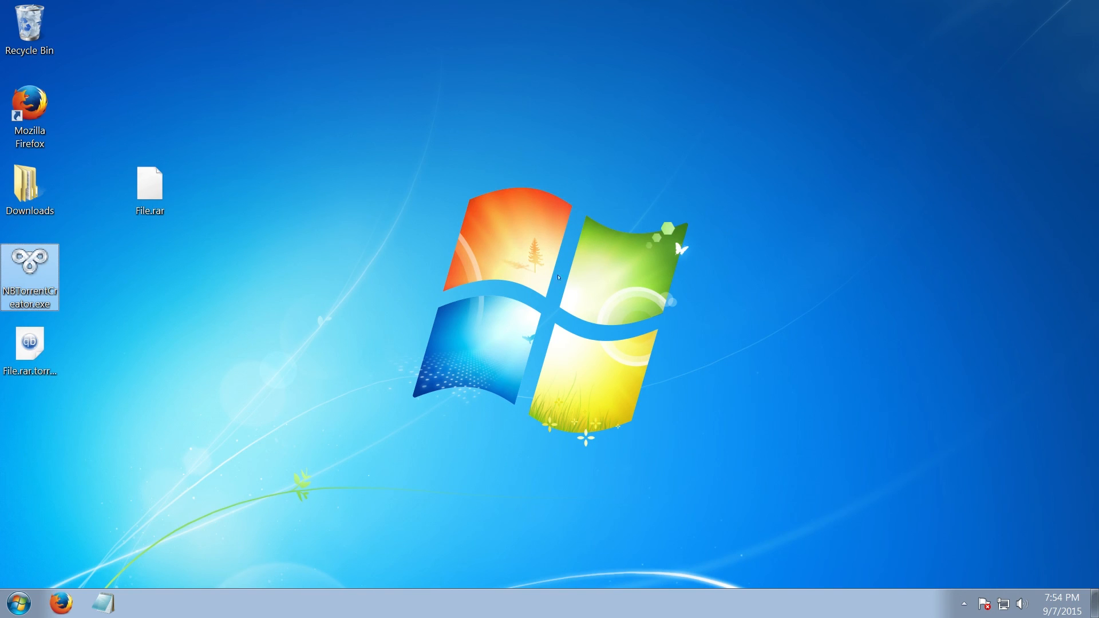
pyautogui.moveTo(435, 330)
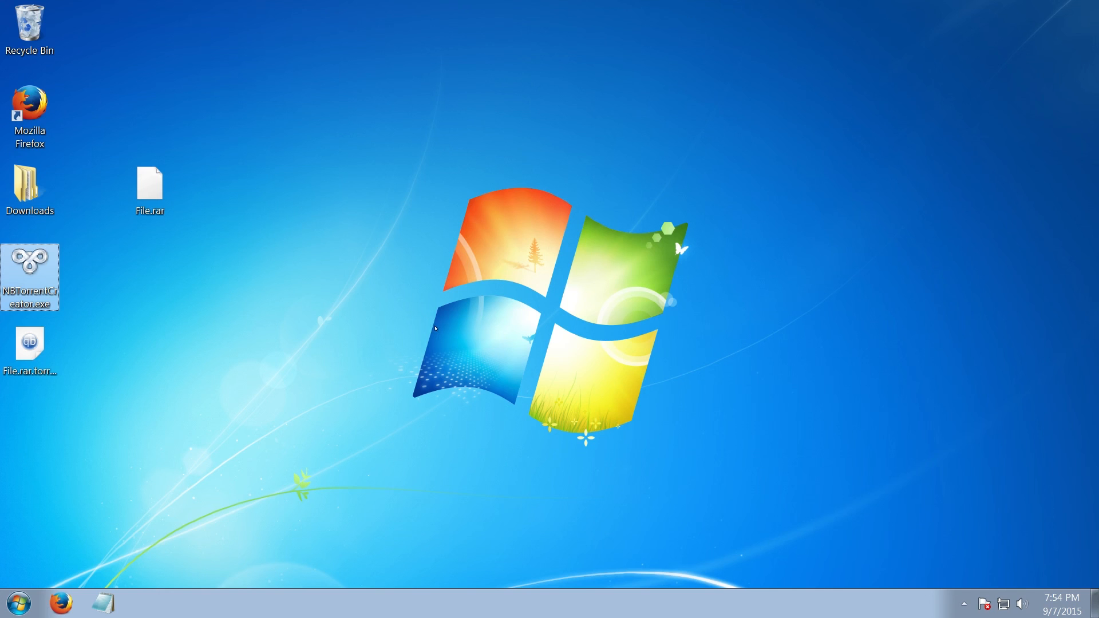
pyautogui.moveTo(420, 348)
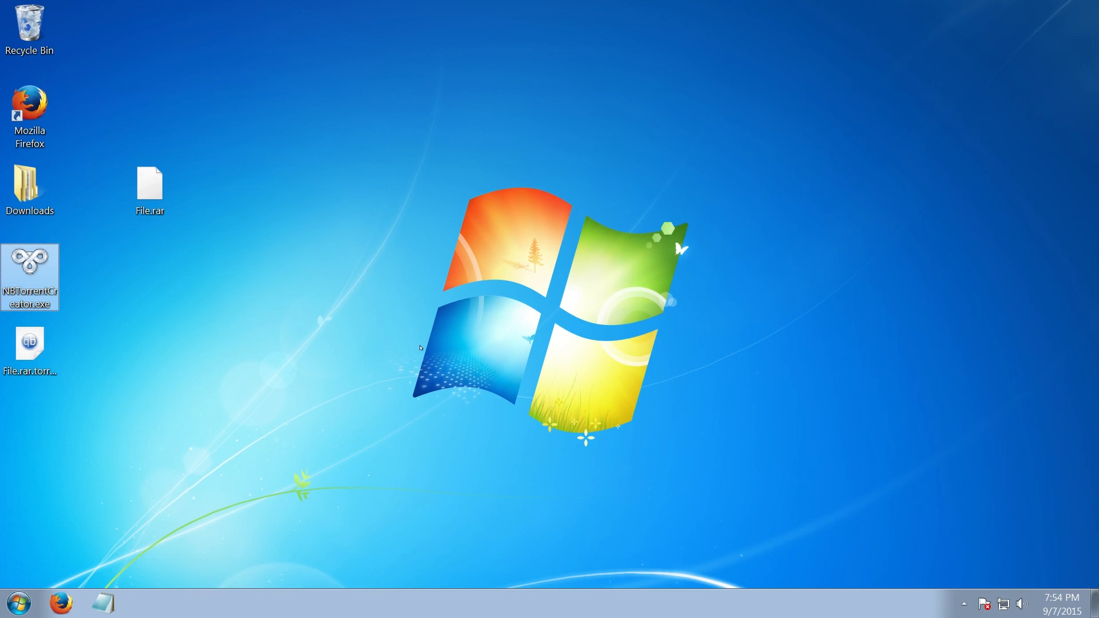